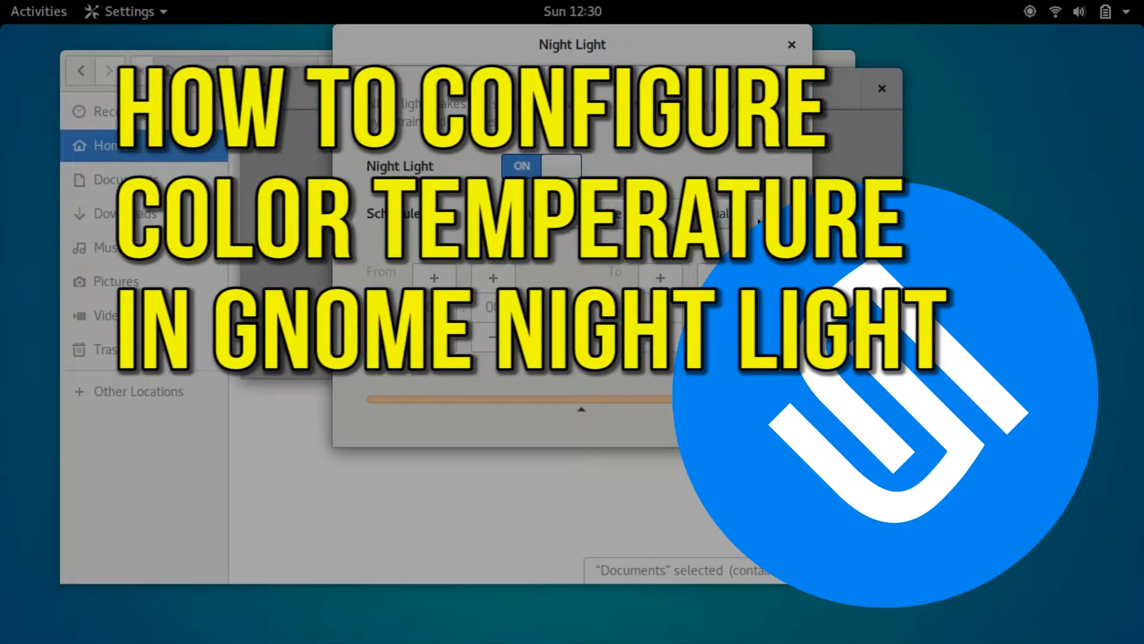
# Bring up the Activities overview with the dash of favourite apps
pyautogui.click(38, 10)
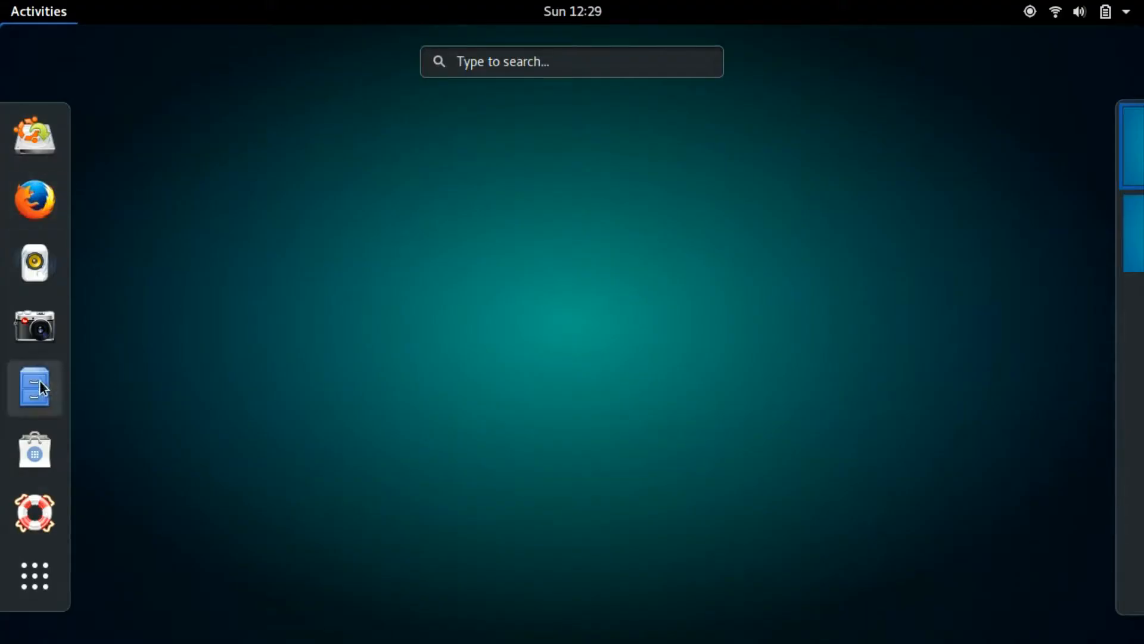
# Launch Files on the Home folder, select Documents, and show the system status menu
pyautogui.click(35, 388)
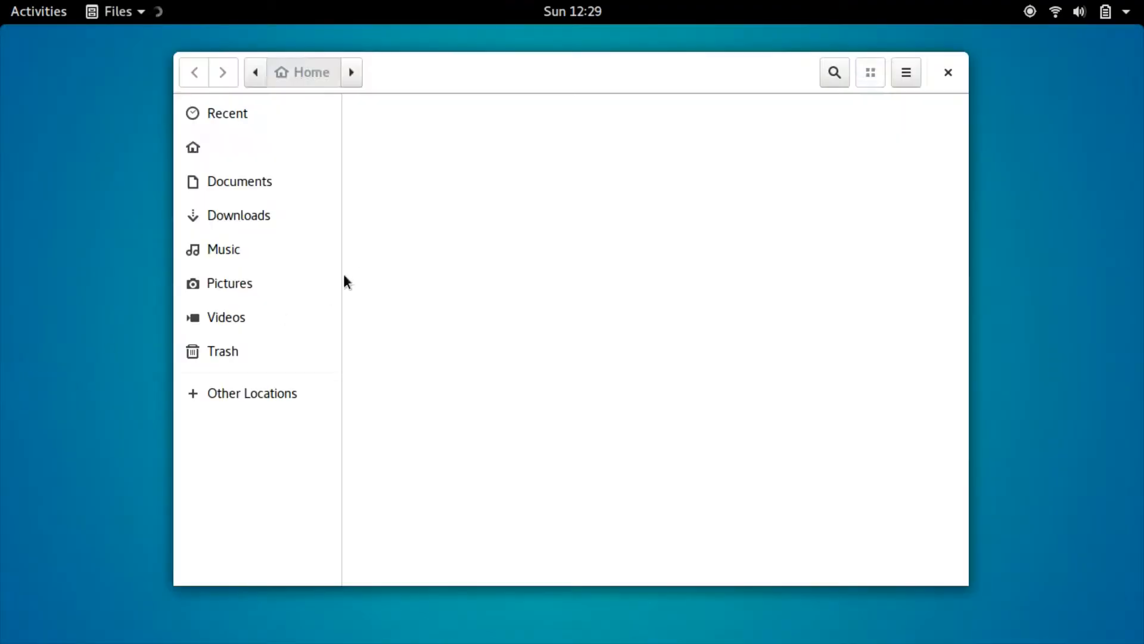
pyautogui.click(224, 147)
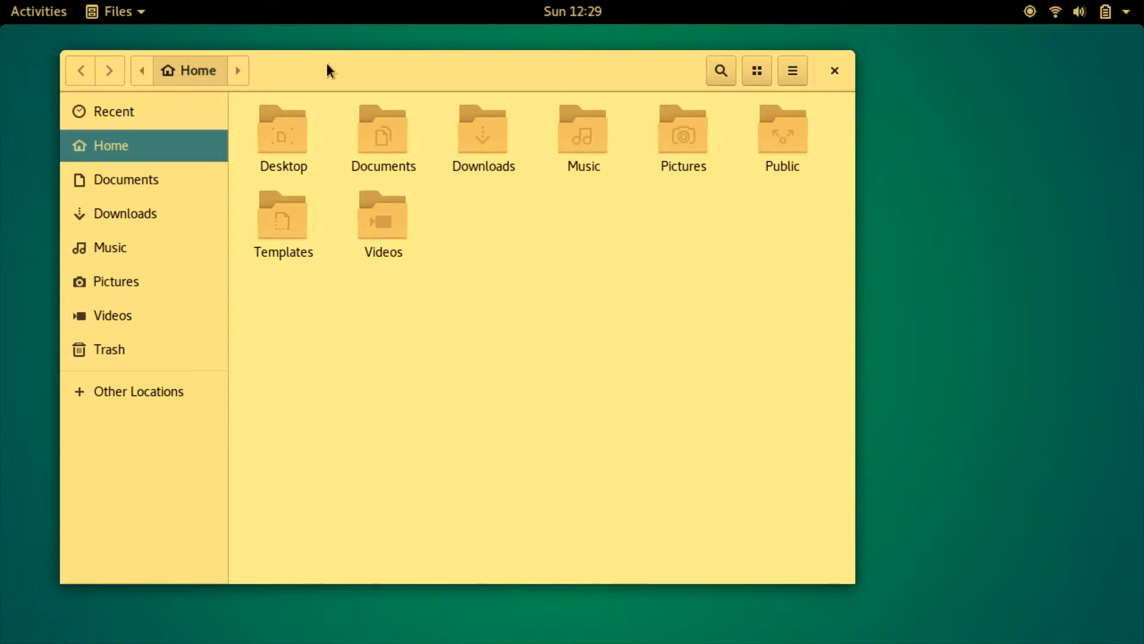
pyautogui.click(1106, 11)
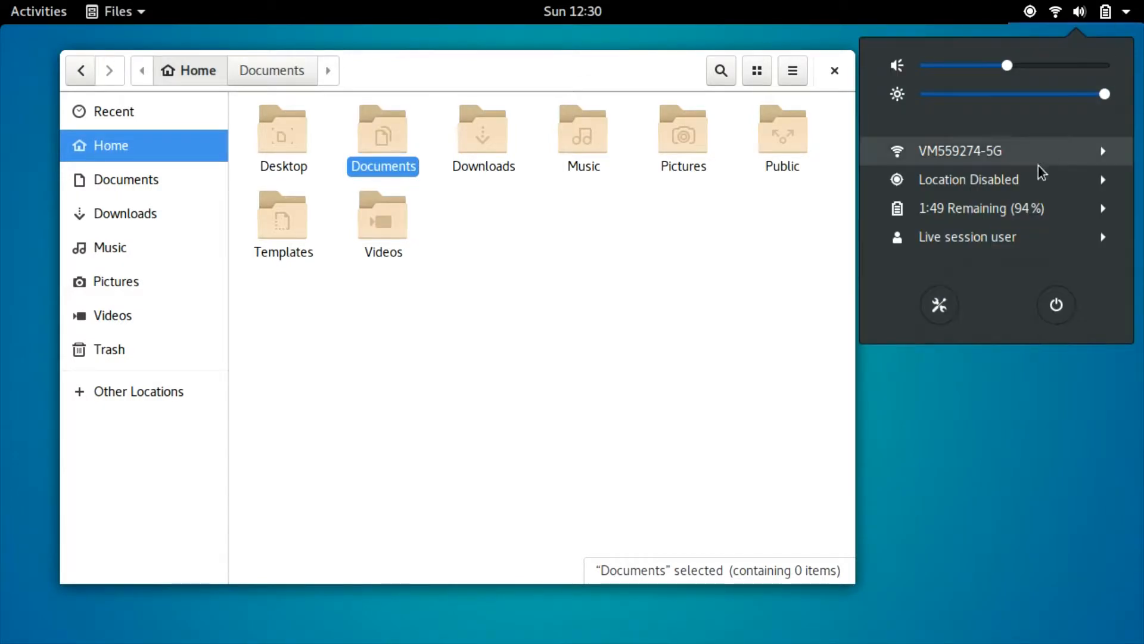
# Reach the Night Light dialog through Settings and the Displays panel
pyautogui.click(939, 304)
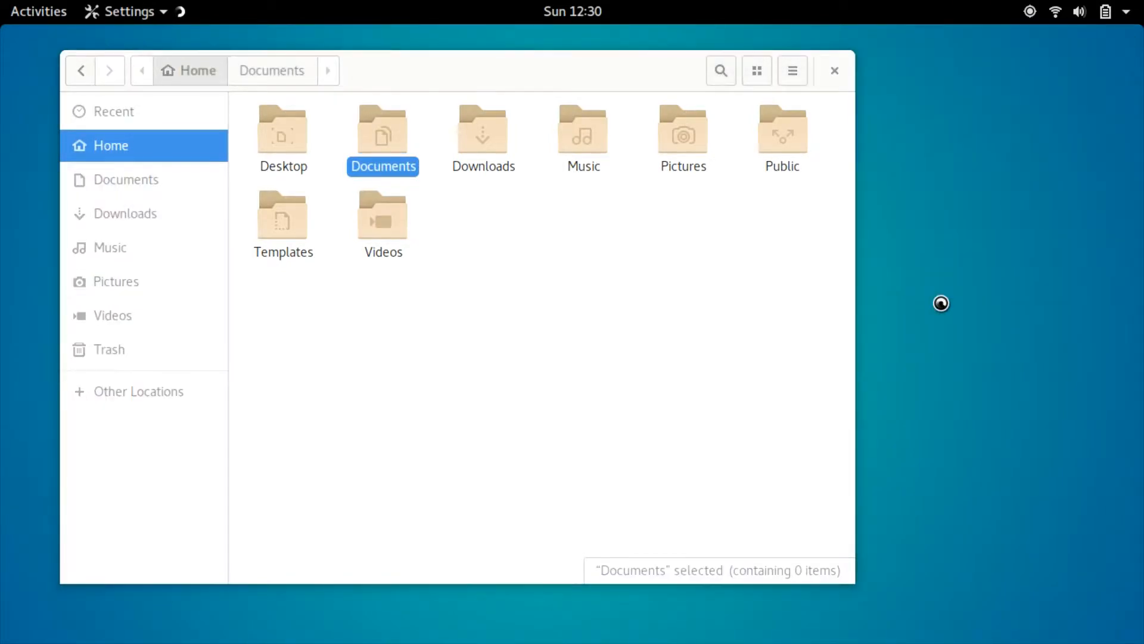
pyautogui.click(129, 10)
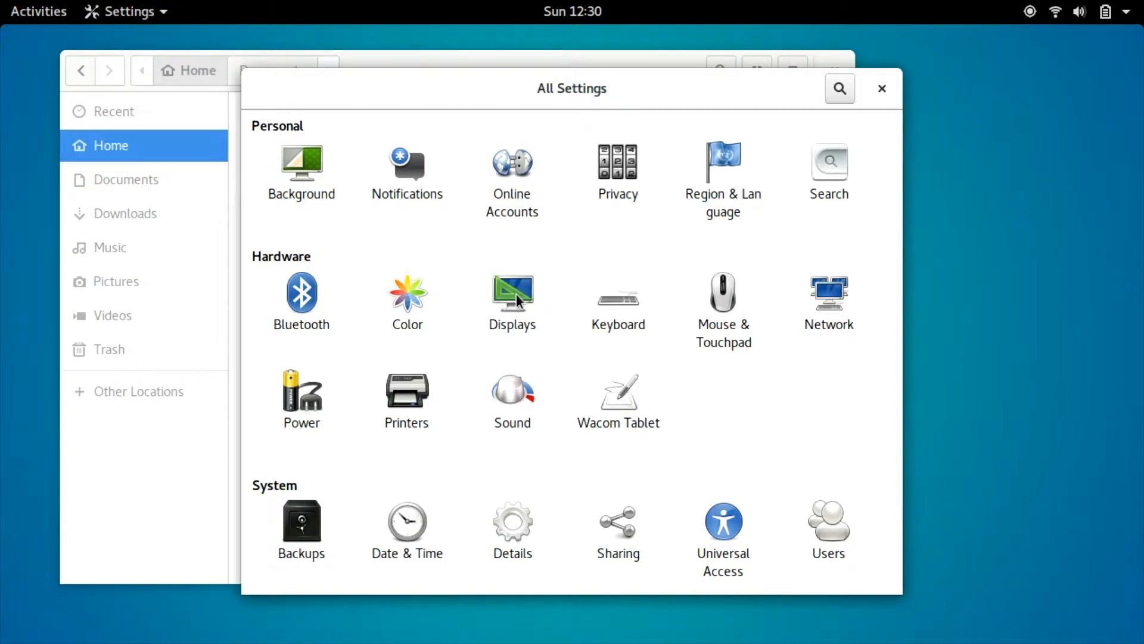
pyautogui.click(513, 294)
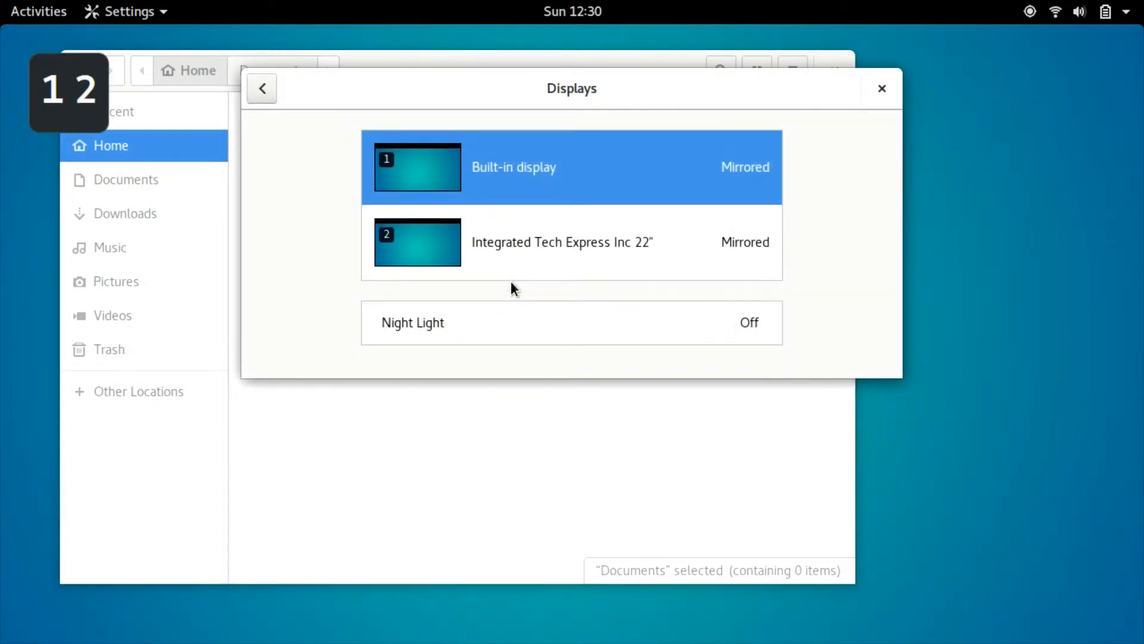
pyautogui.moveTo(724, 329)
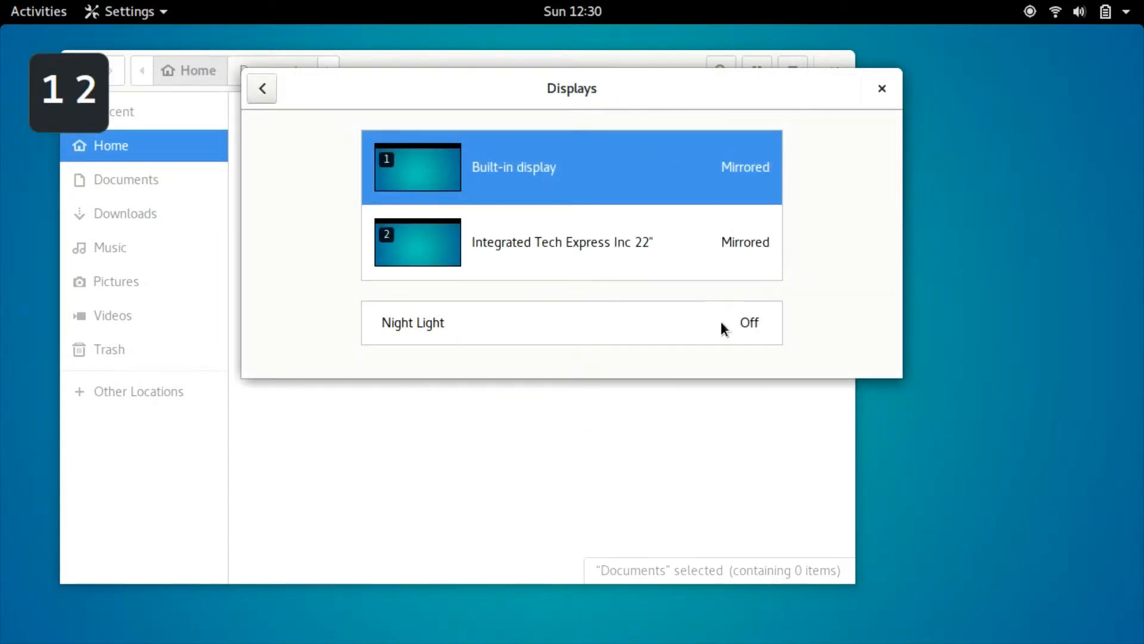
pyautogui.click(571, 323)
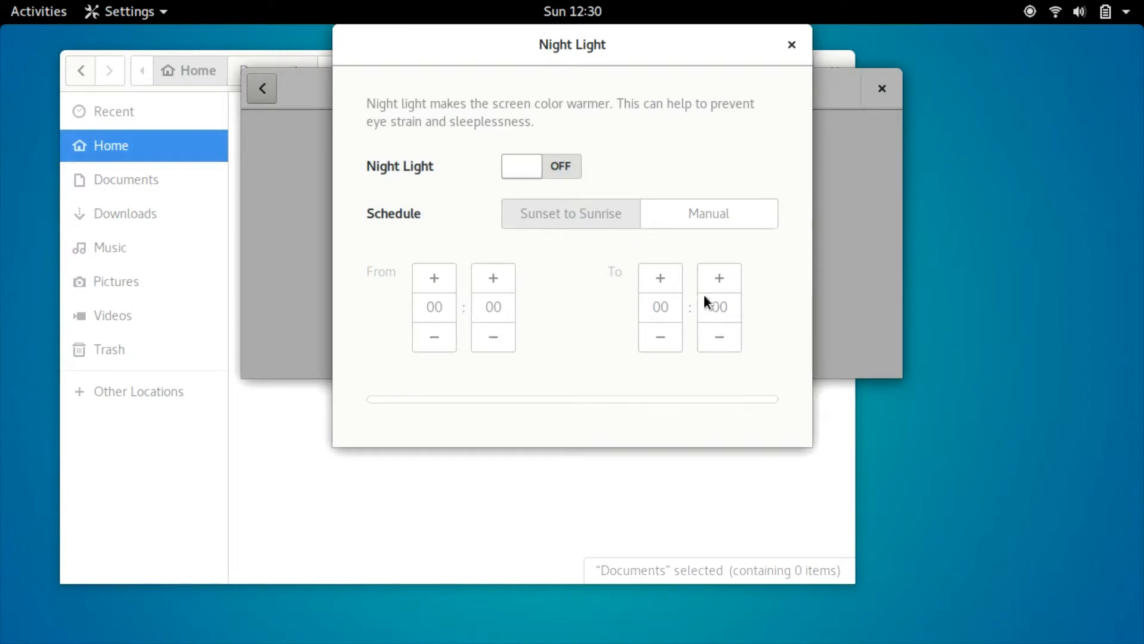
pyautogui.moveTo(527, 174)
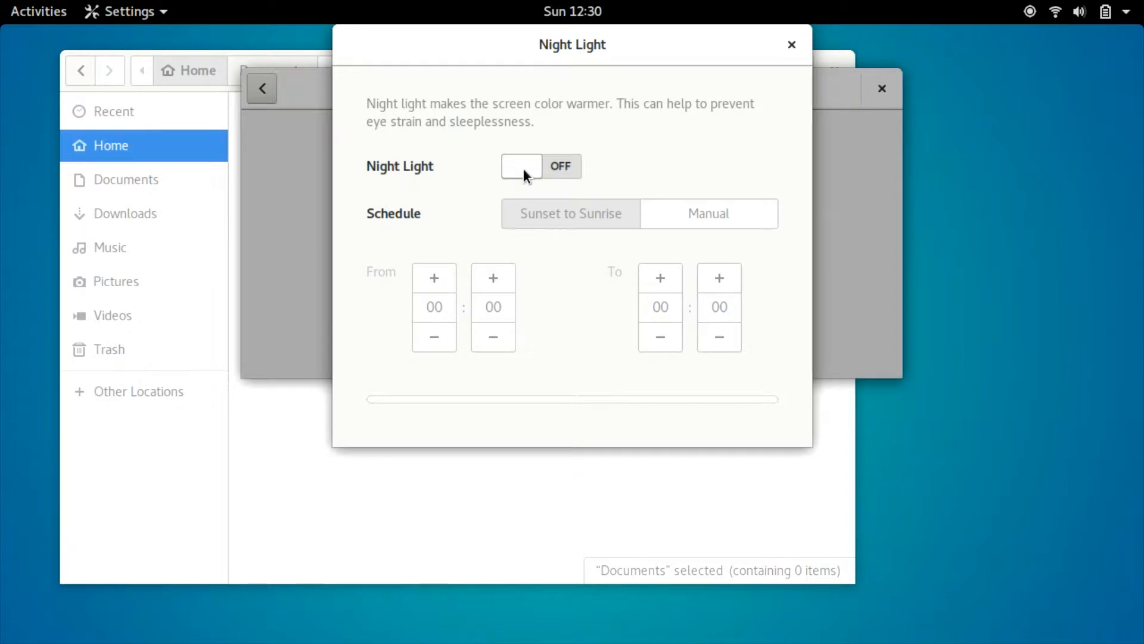
# Switch Night Light on with a Manual schedule from 18:00 to 07:00, then return to the overview
pyautogui.click(522, 165)
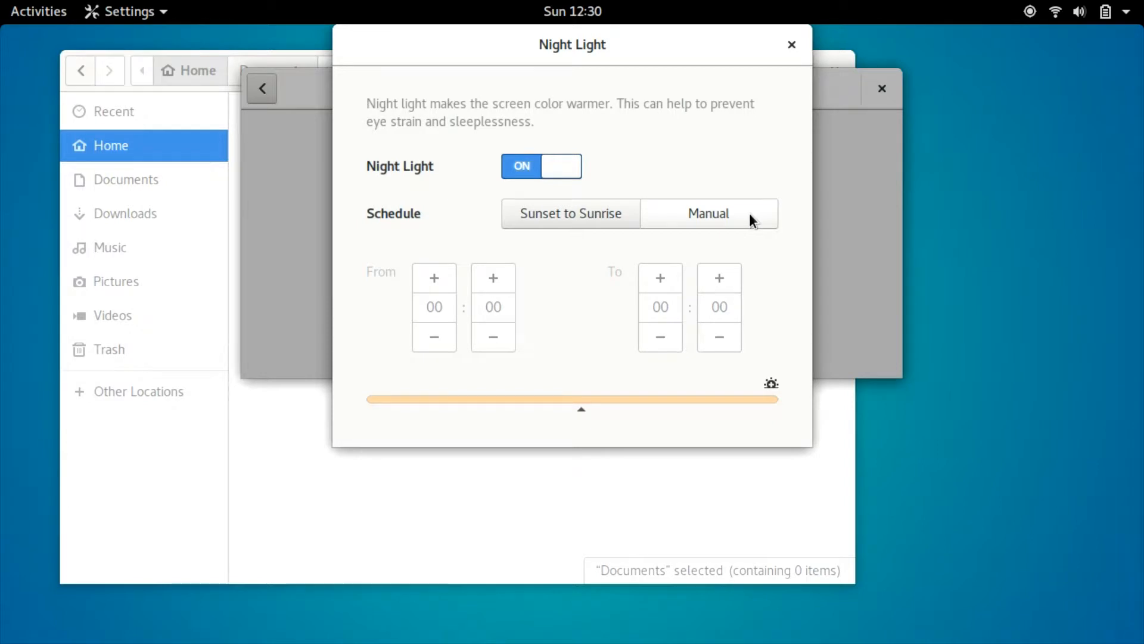
pyautogui.click(707, 213)
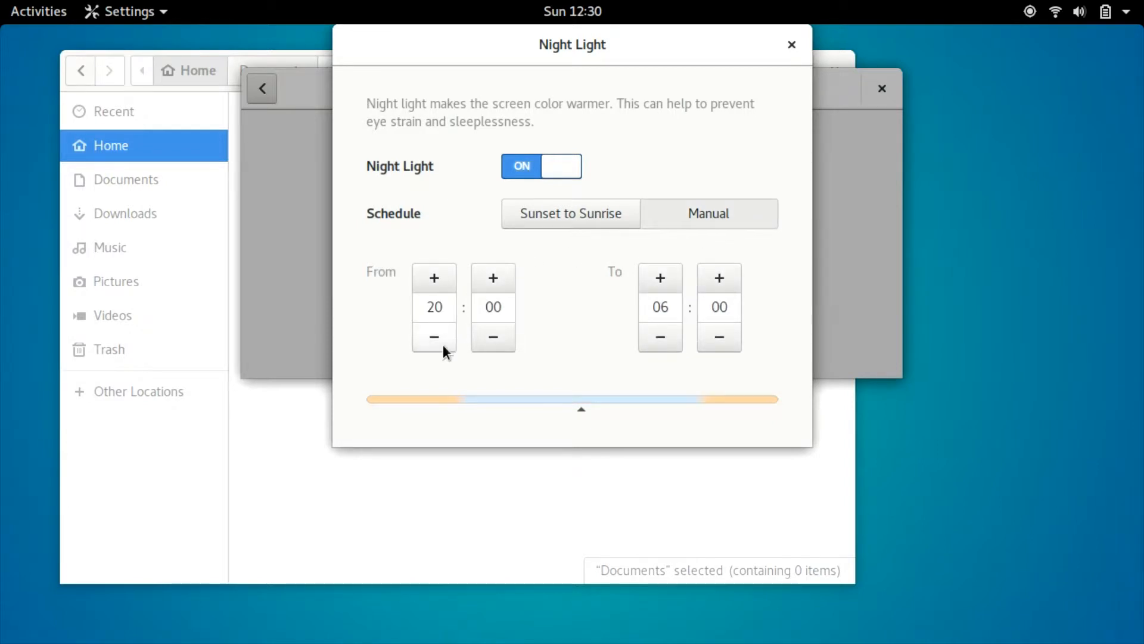
pyautogui.click(434, 336)
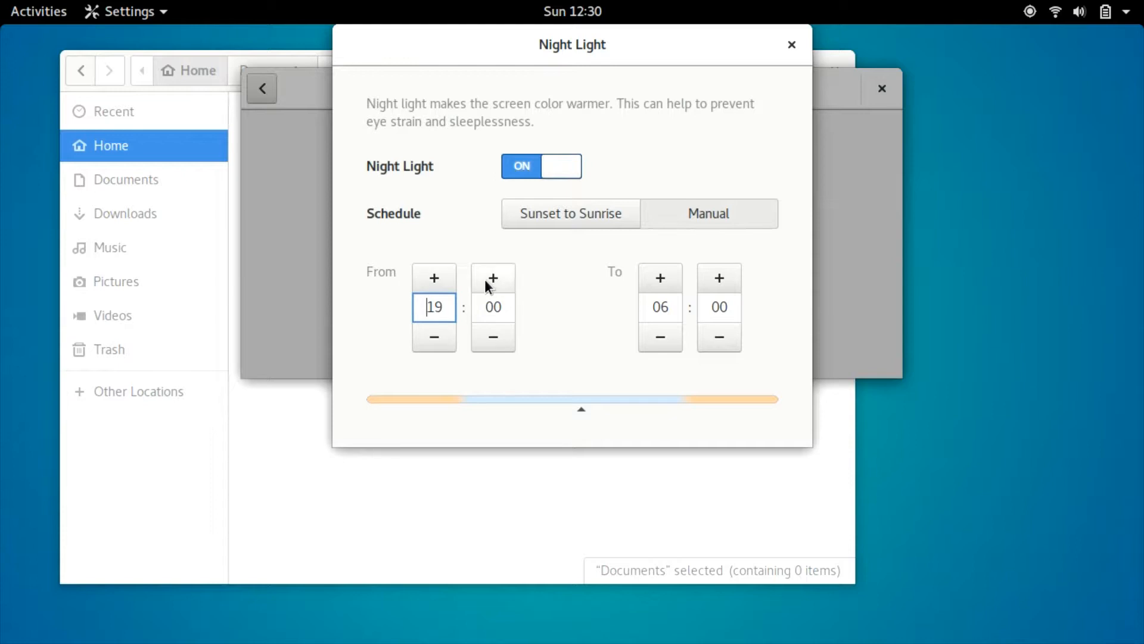
pyautogui.click(434, 336)
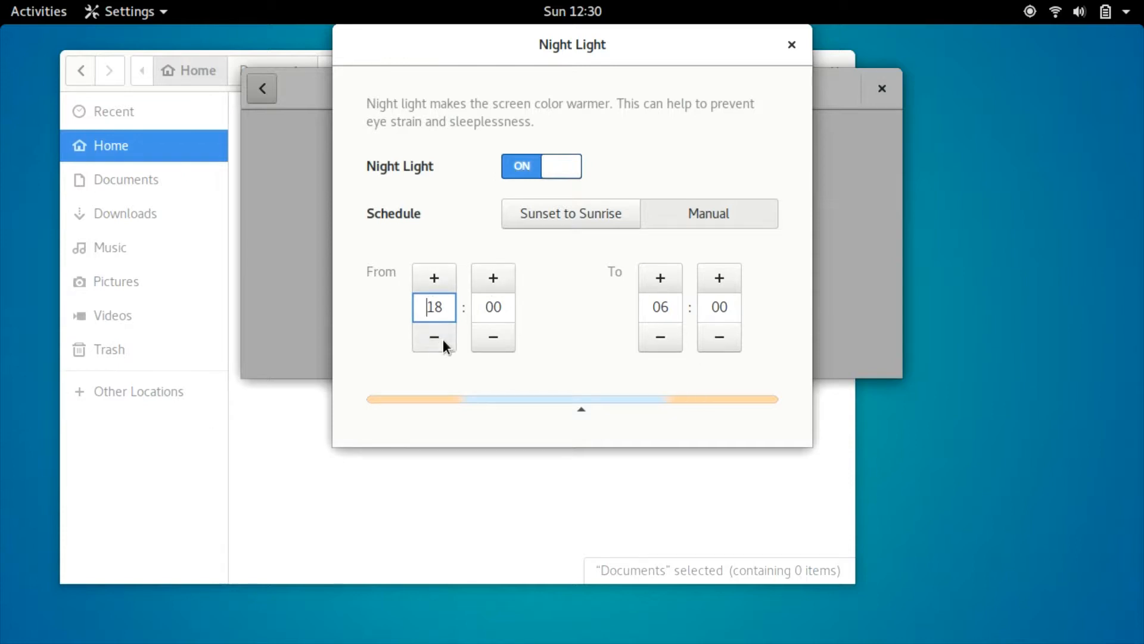
pyautogui.click(659, 336)
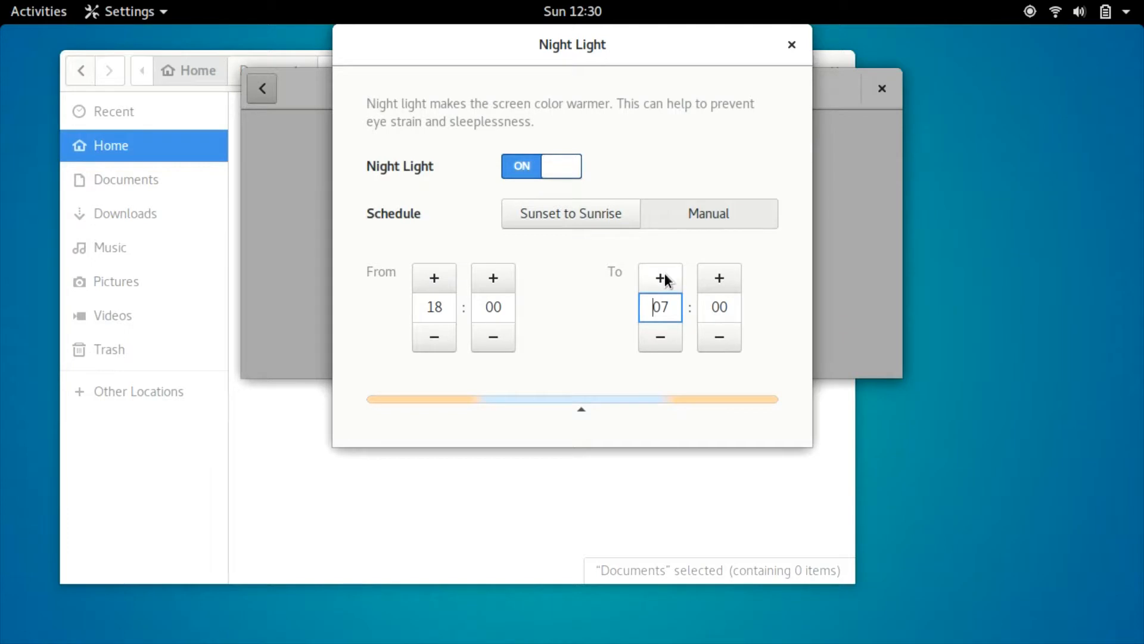
pyautogui.moveTo(582, 413)
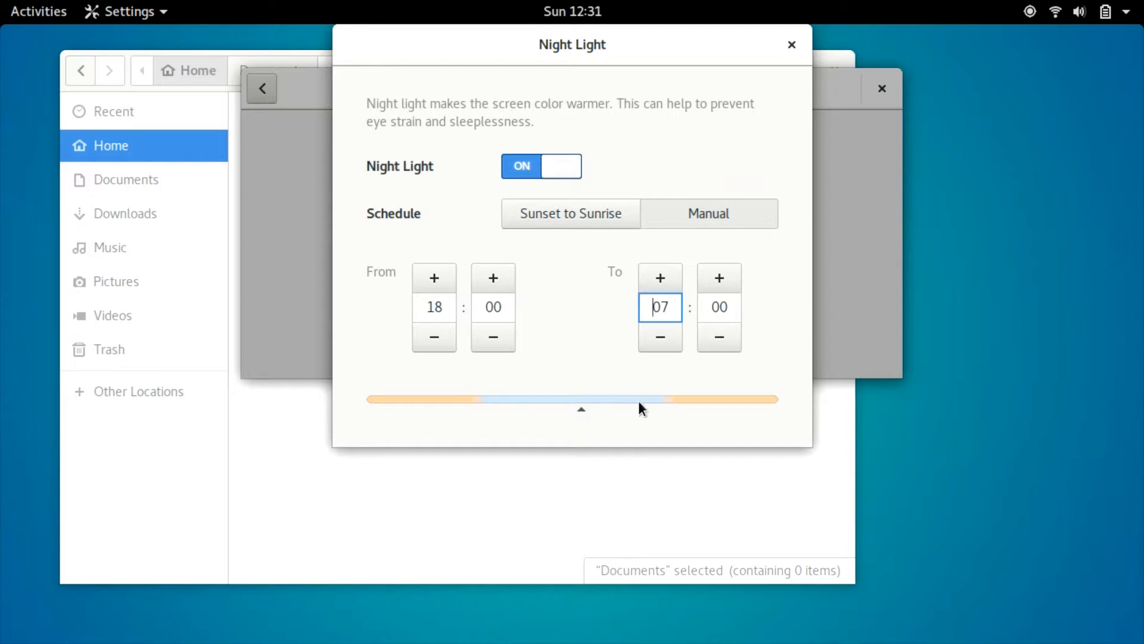
pyautogui.moveTo(591, 307)
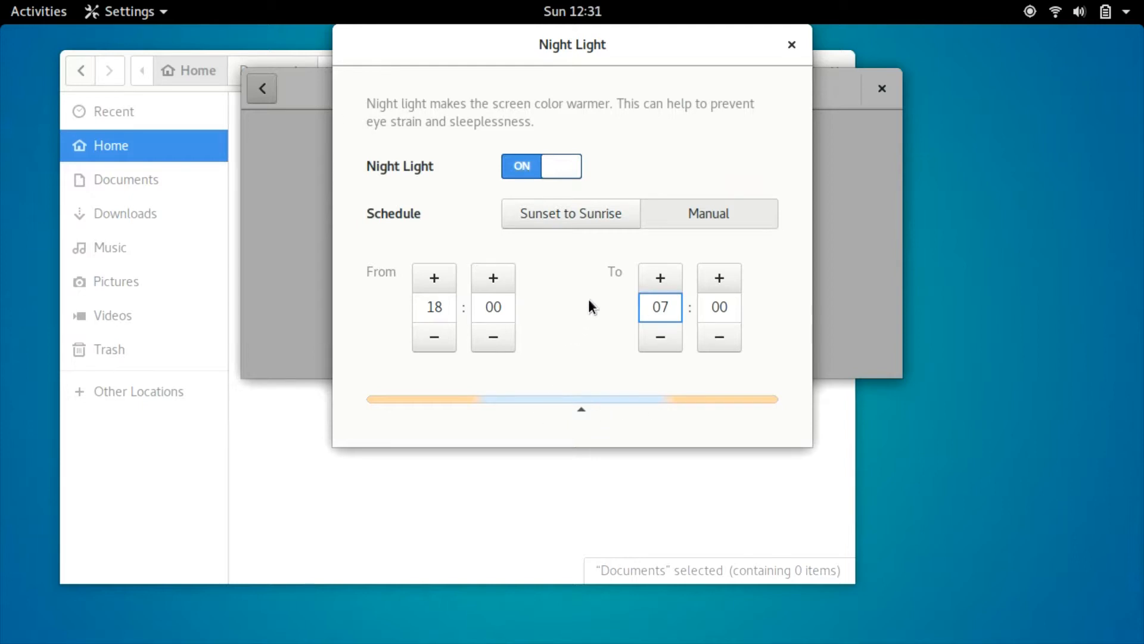
pyautogui.moveTo(586, 264)
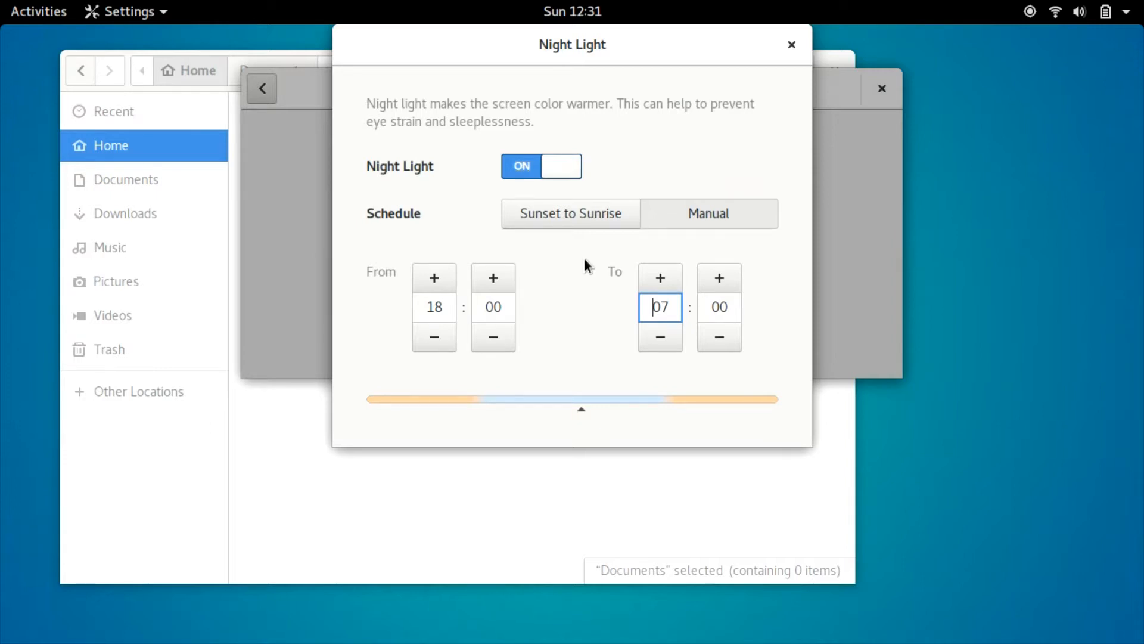
pyautogui.click(38, 11)
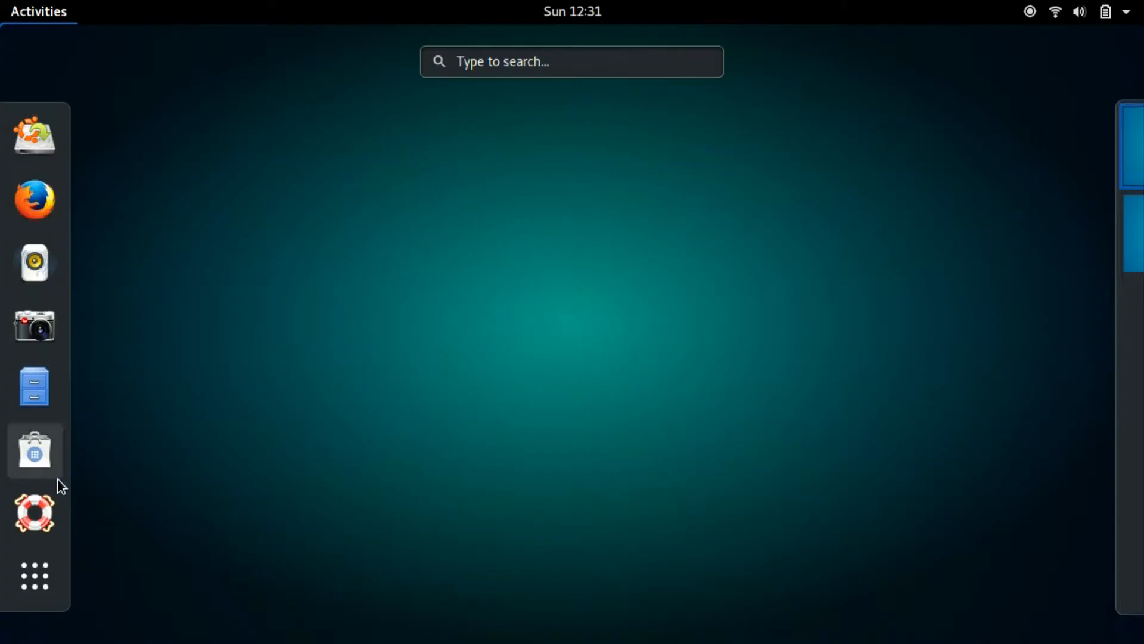
pyautogui.moveTo(34, 576)
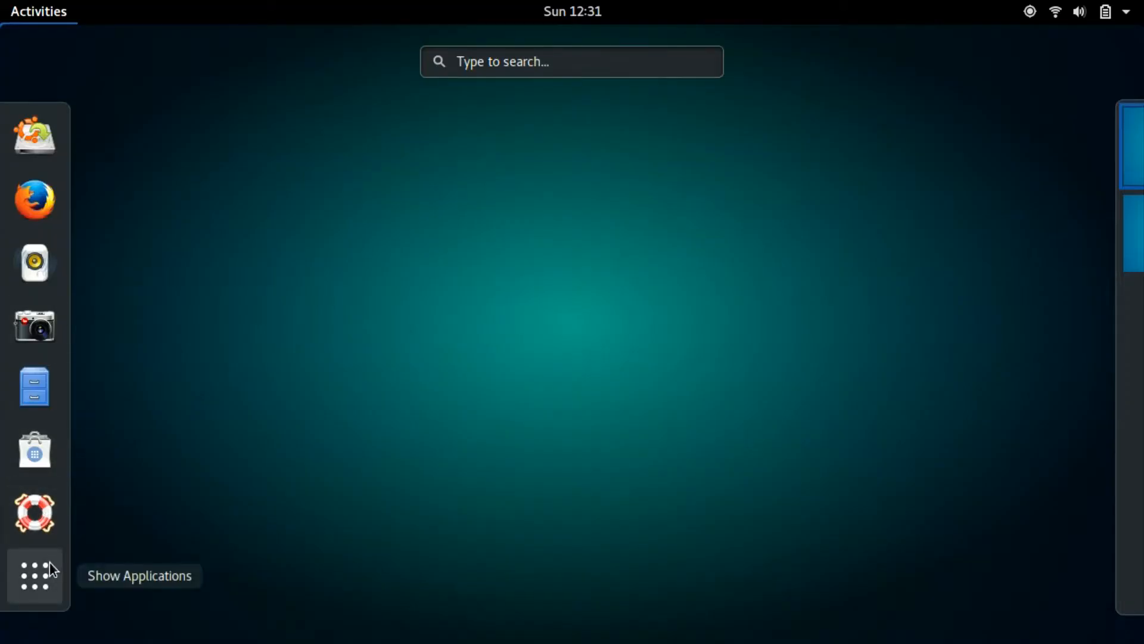
# Launch dconf Editor from the Show Applications grid
pyautogui.click(33, 577)
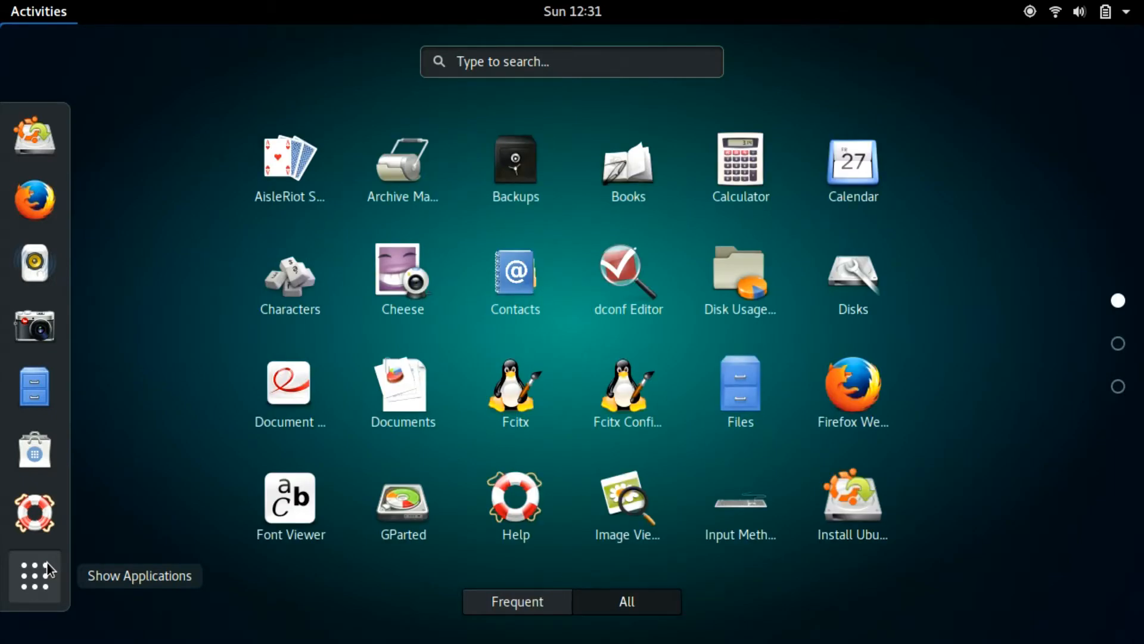
pyautogui.moveTo(711, 274)
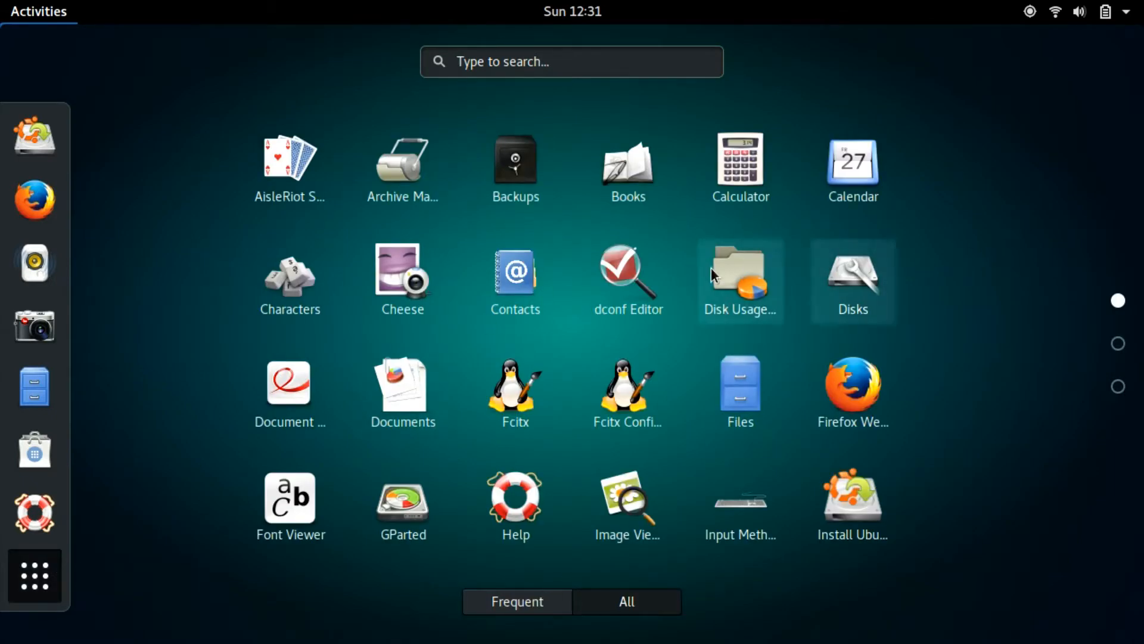
pyautogui.moveTo(628, 279)
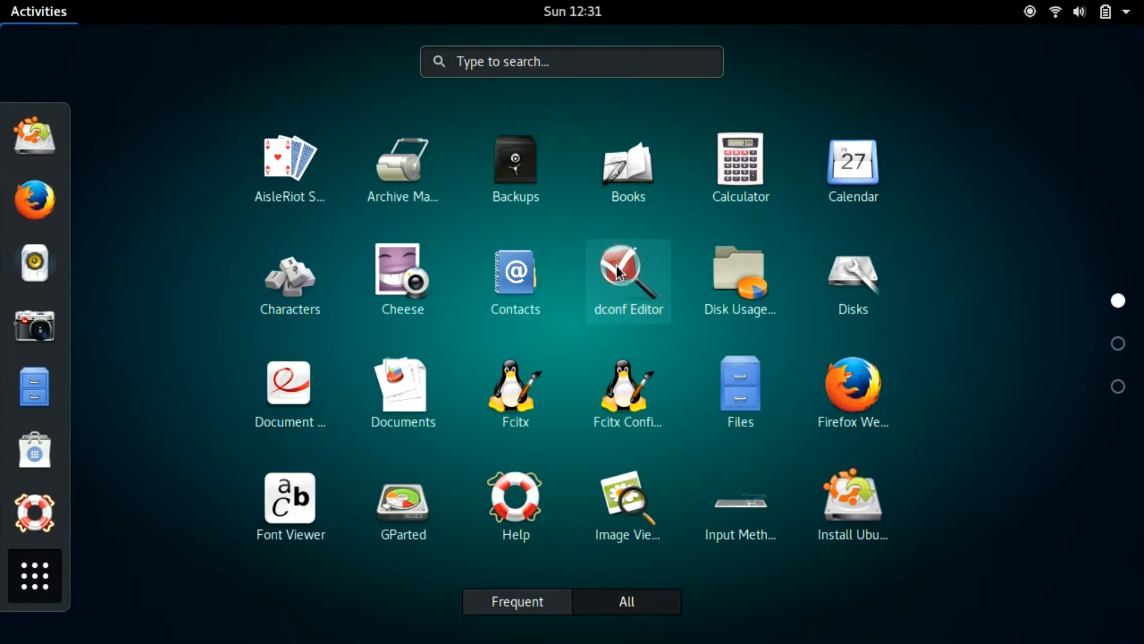
pyautogui.click(627, 279)
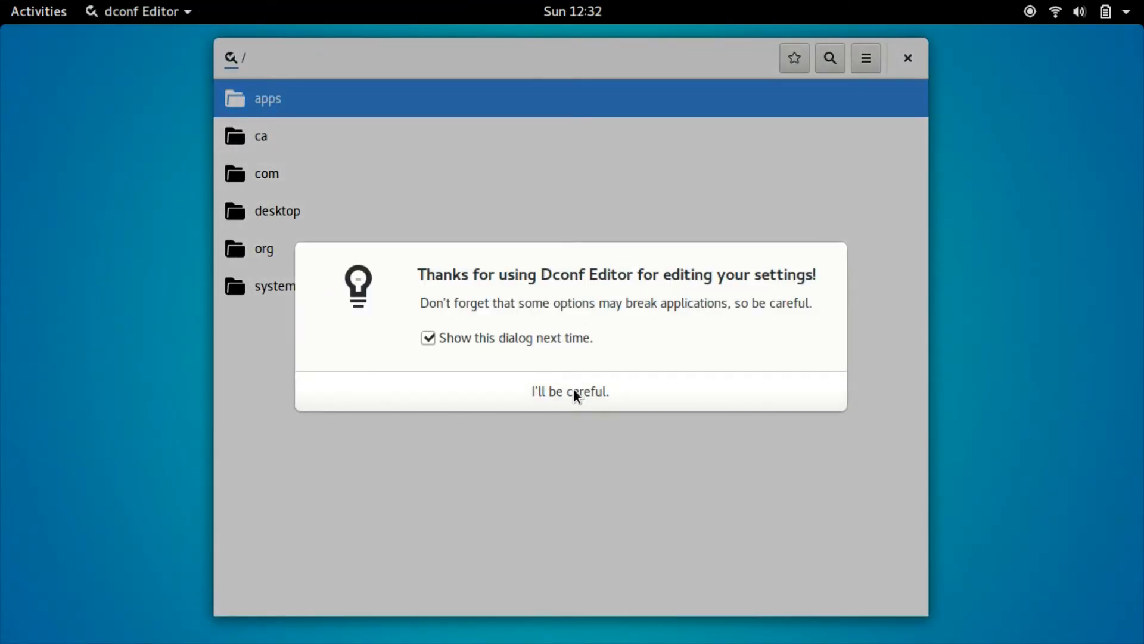
# Dismiss the "I'll be careful." warning and view the night-light-temperature key under settings-daemon color
pyautogui.click(570, 391)
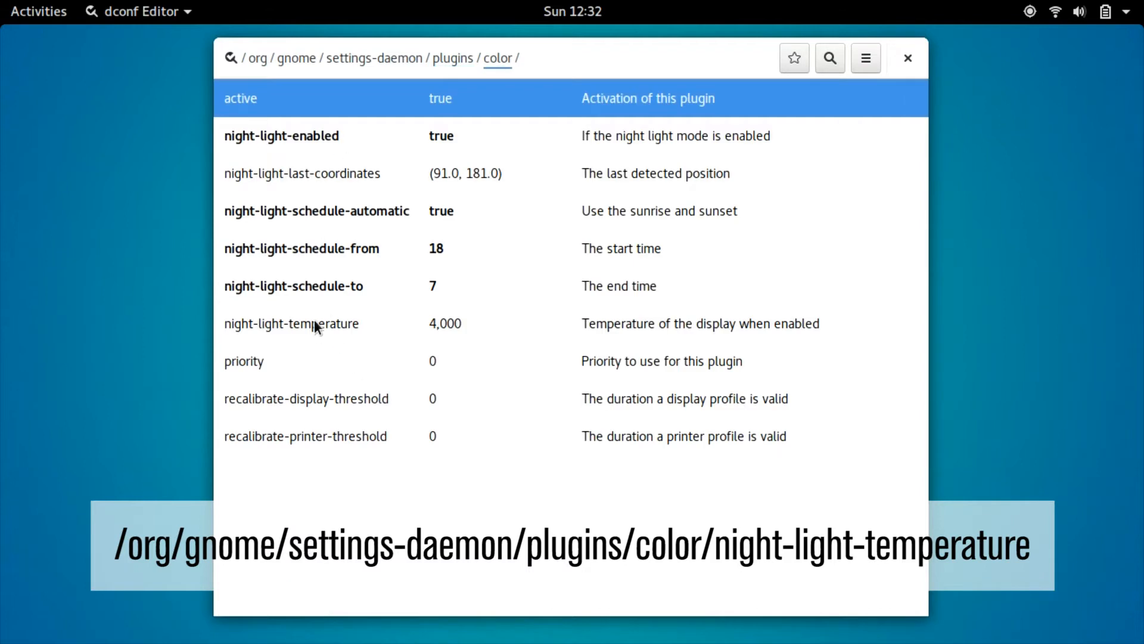
pyautogui.click(291, 323)
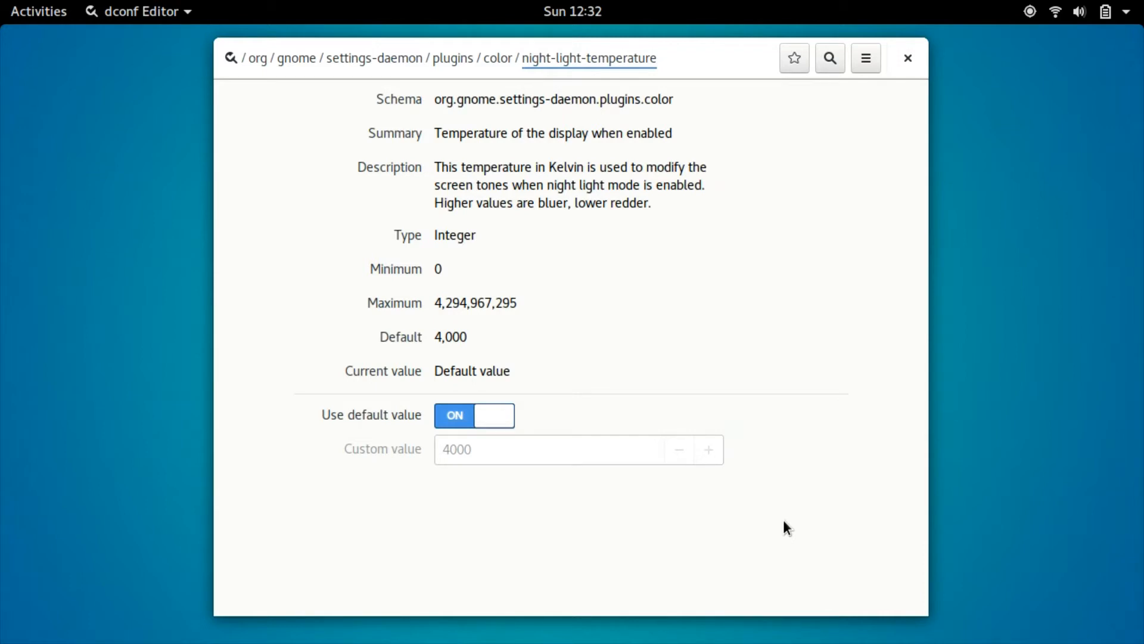
# Disable Use default value and apply a custom night-light-temperature of 4500
pyautogui.click(473, 415)
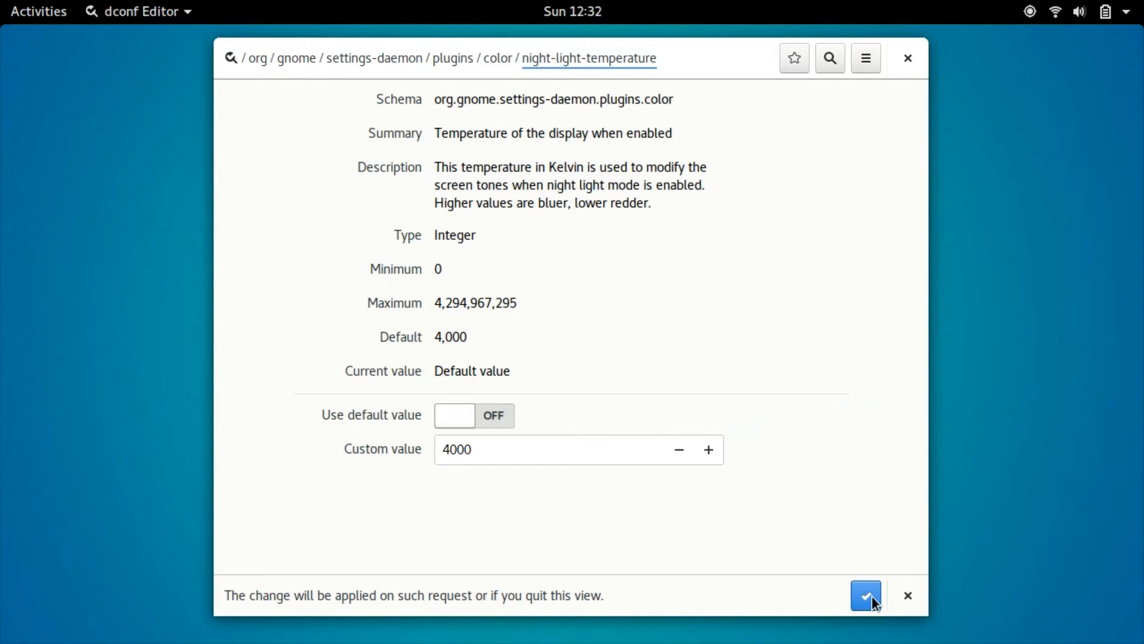
pyautogui.click(707, 449)
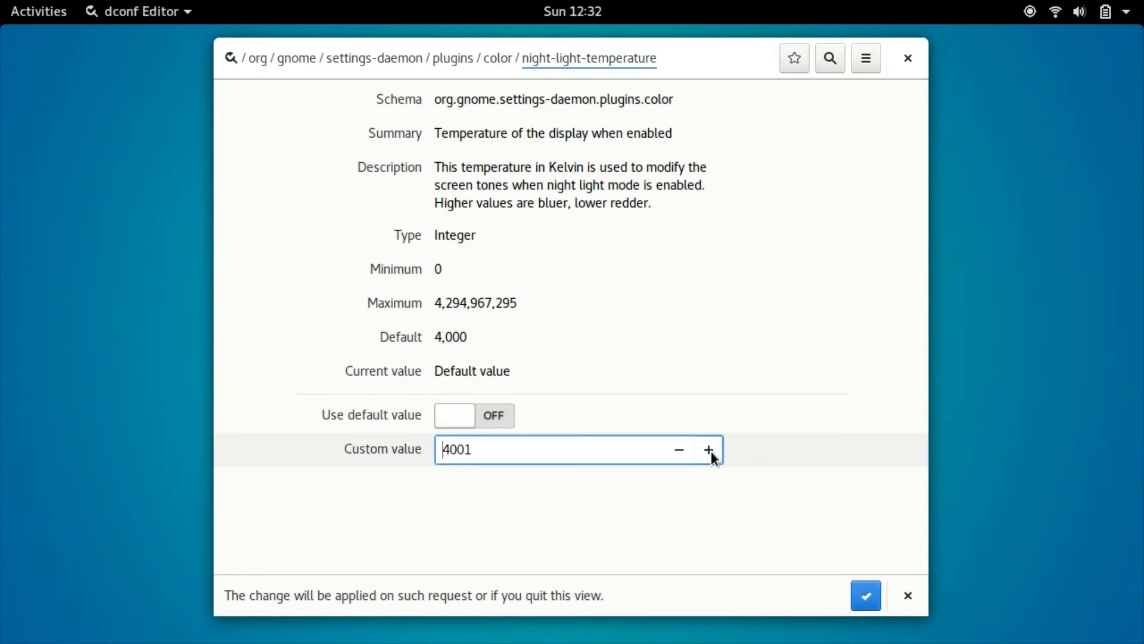
pyautogui.click(707, 449)
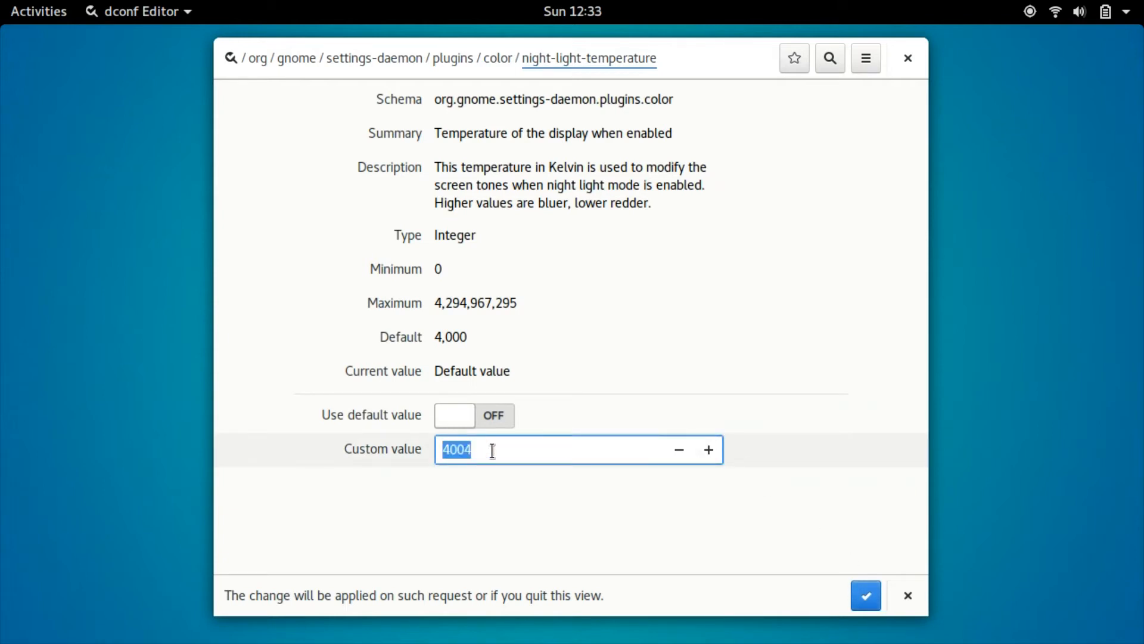
pyautogui.click(491, 449)
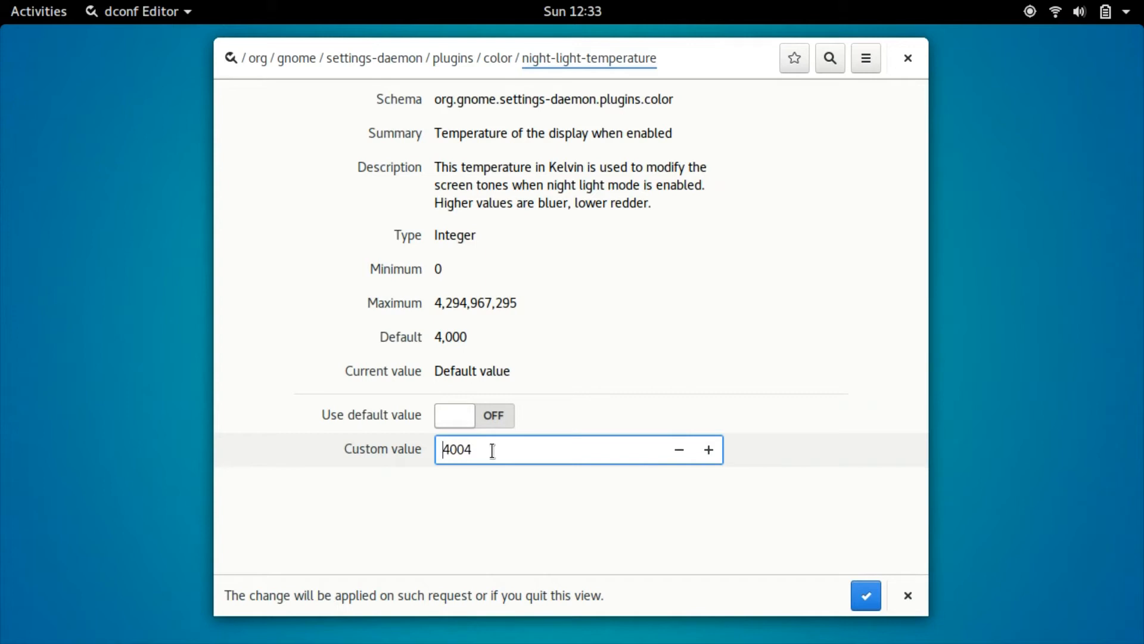
pyautogui.write('45')
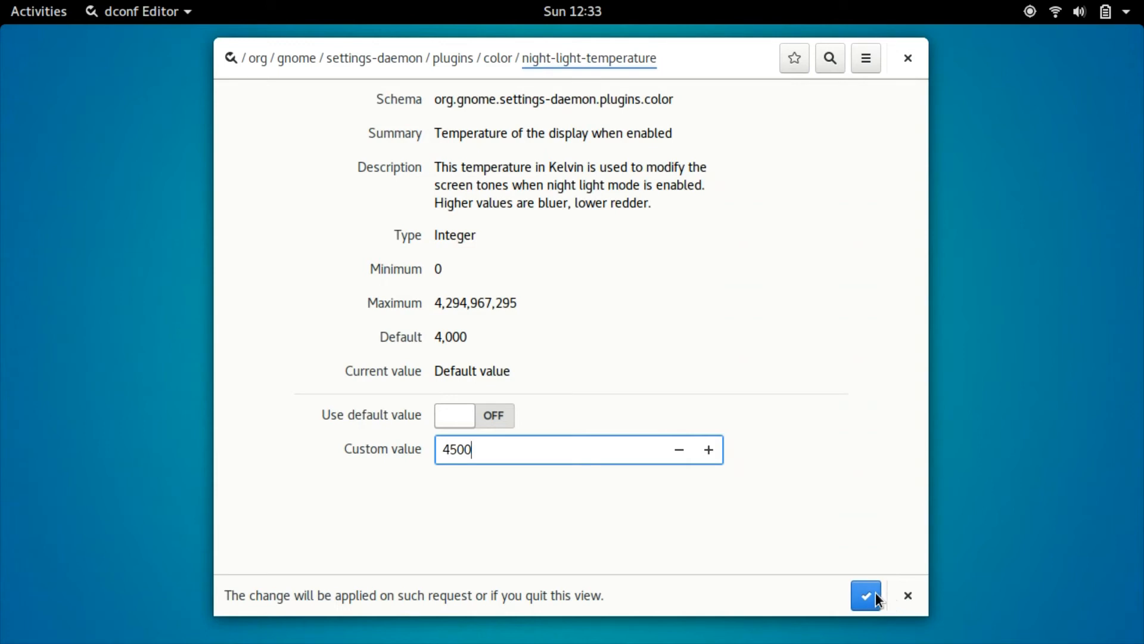
pyautogui.click(867, 595)
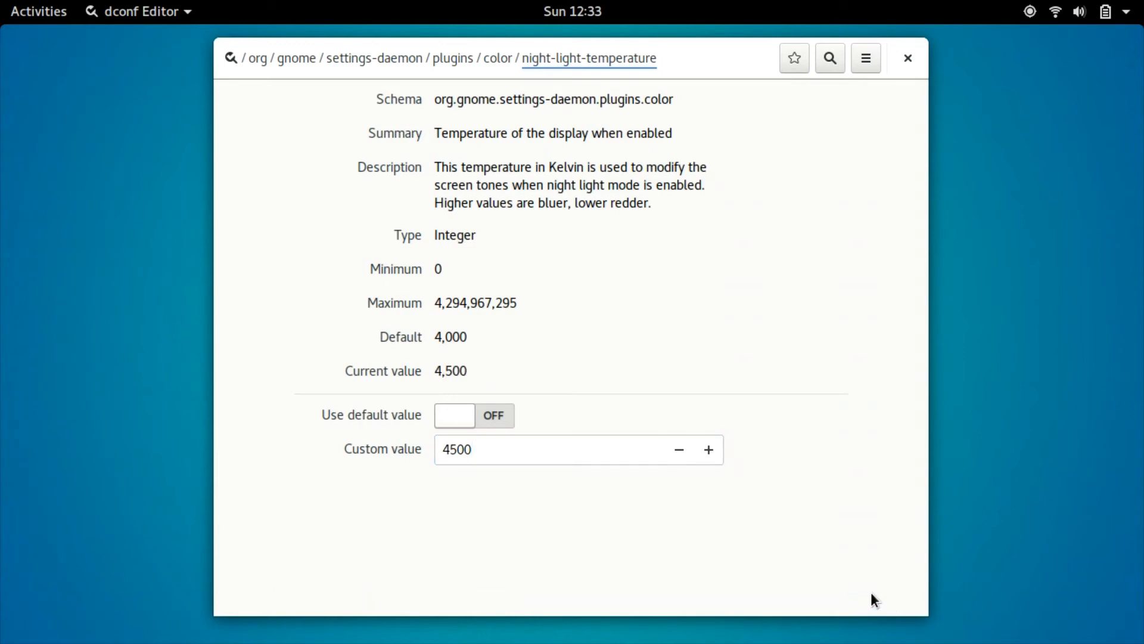
pyautogui.moveTo(865, 429)
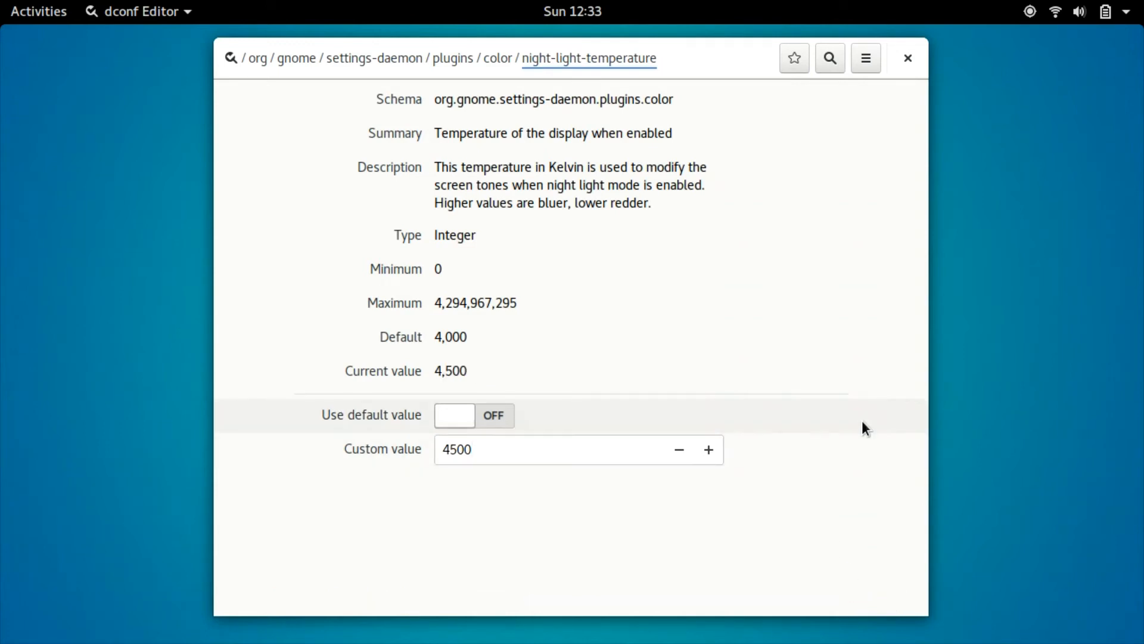